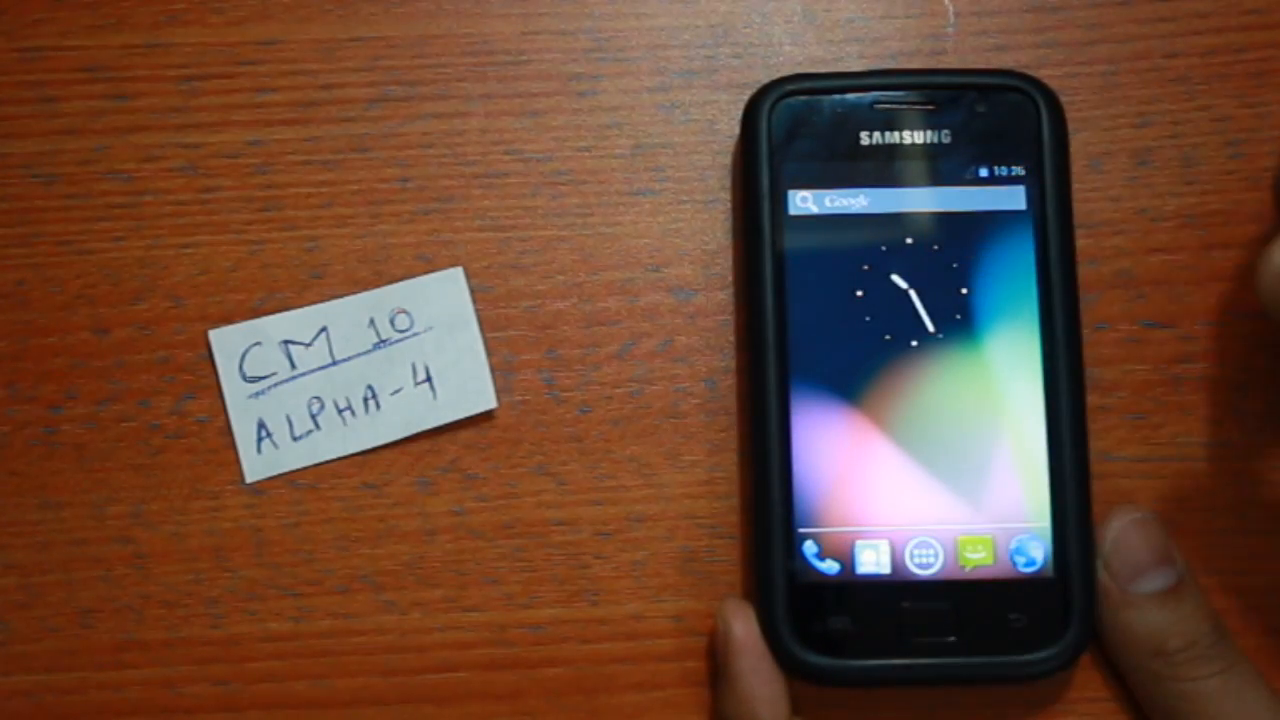
Reboot the CyanogenMod 10 phone into recovery mode from the power menu
{"action": "left_click", "coordinate": [925, 558]}
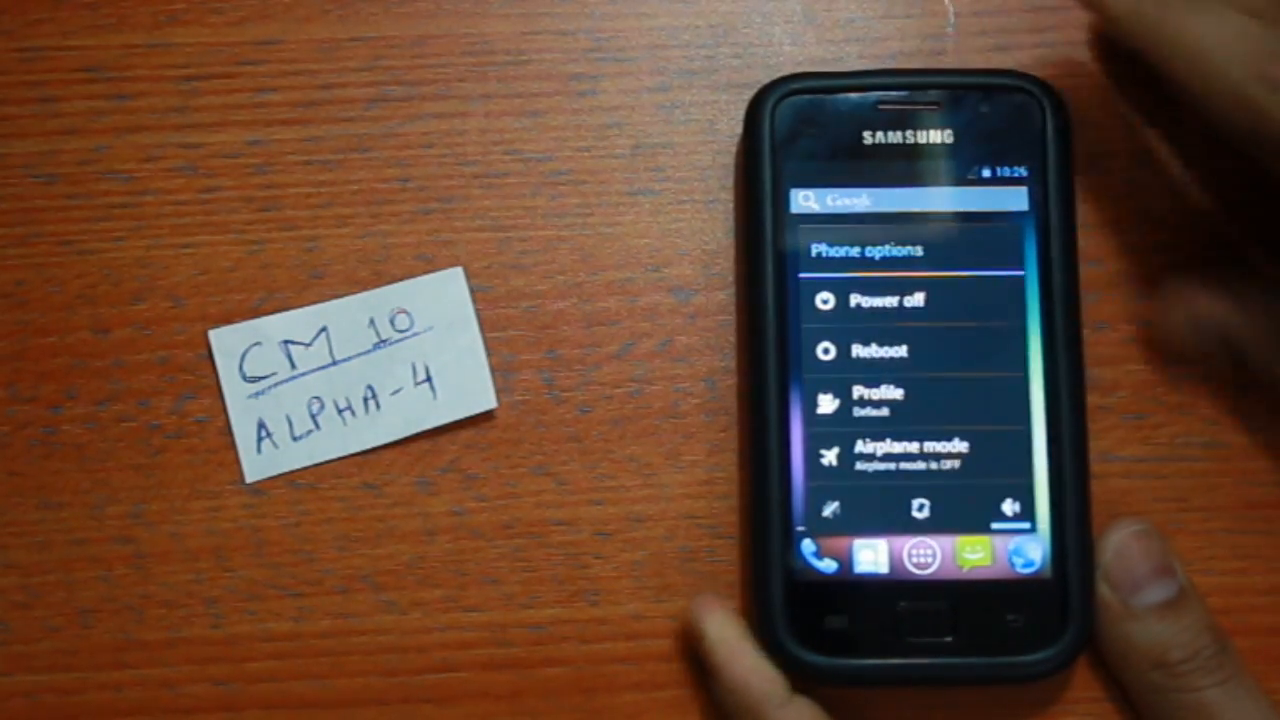
{"action": "left_click", "coordinate": [879, 350]}
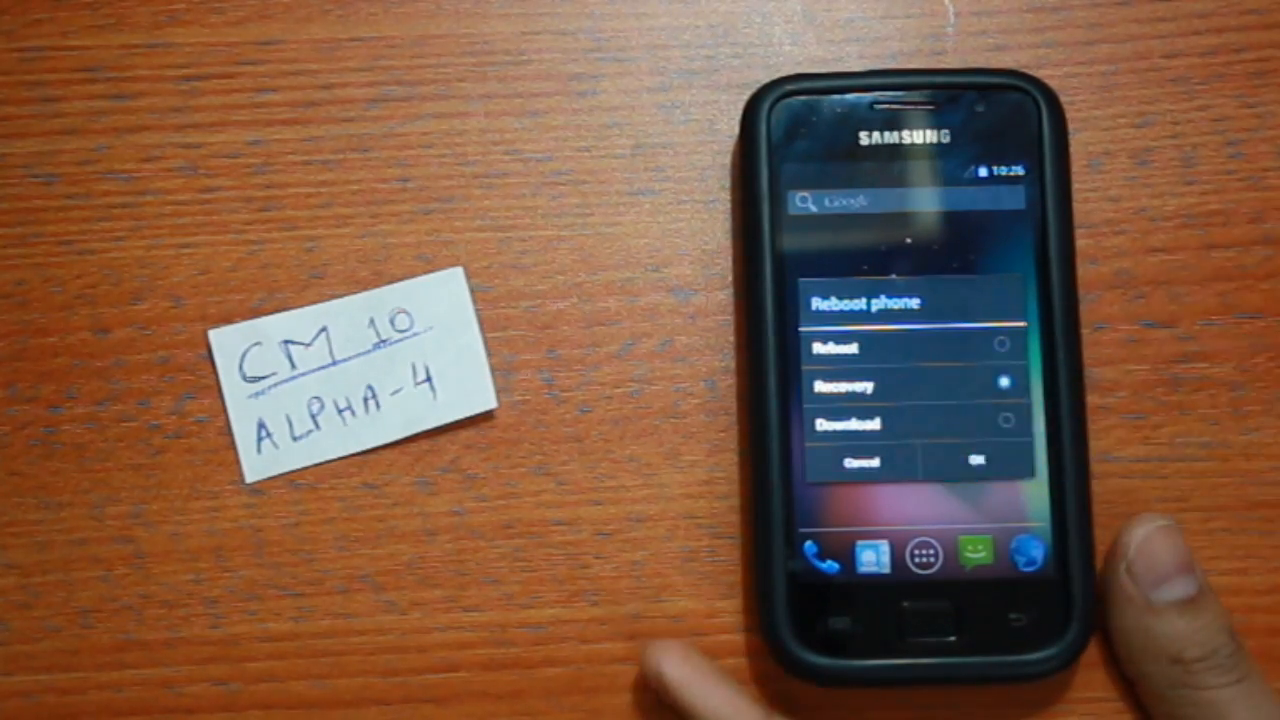
{"action": "left_click", "coordinate": [975, 460]}
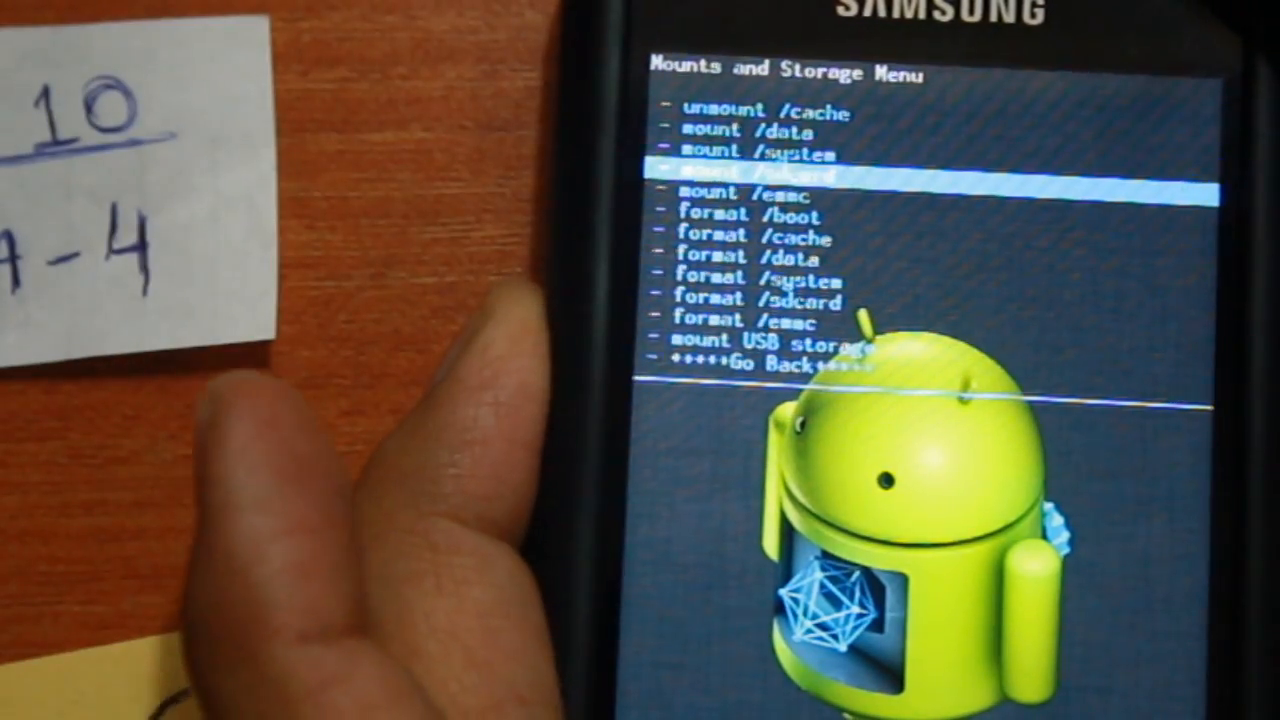
Move down the Mounts and Storage list toward format /system
{"action": "key", "text": "down"}
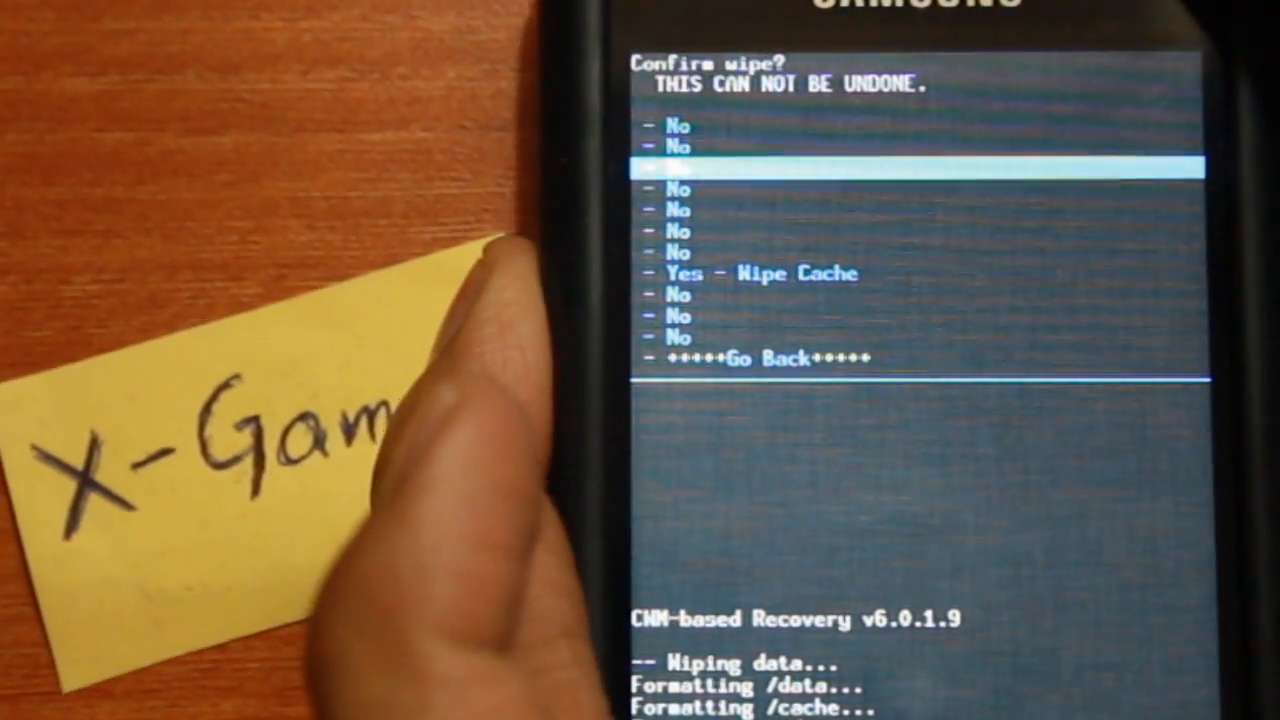
Highlight 'Yes - Wipe Cache' in the cache-wipe confirmation prompt
{"action": "key", "text": "down"}
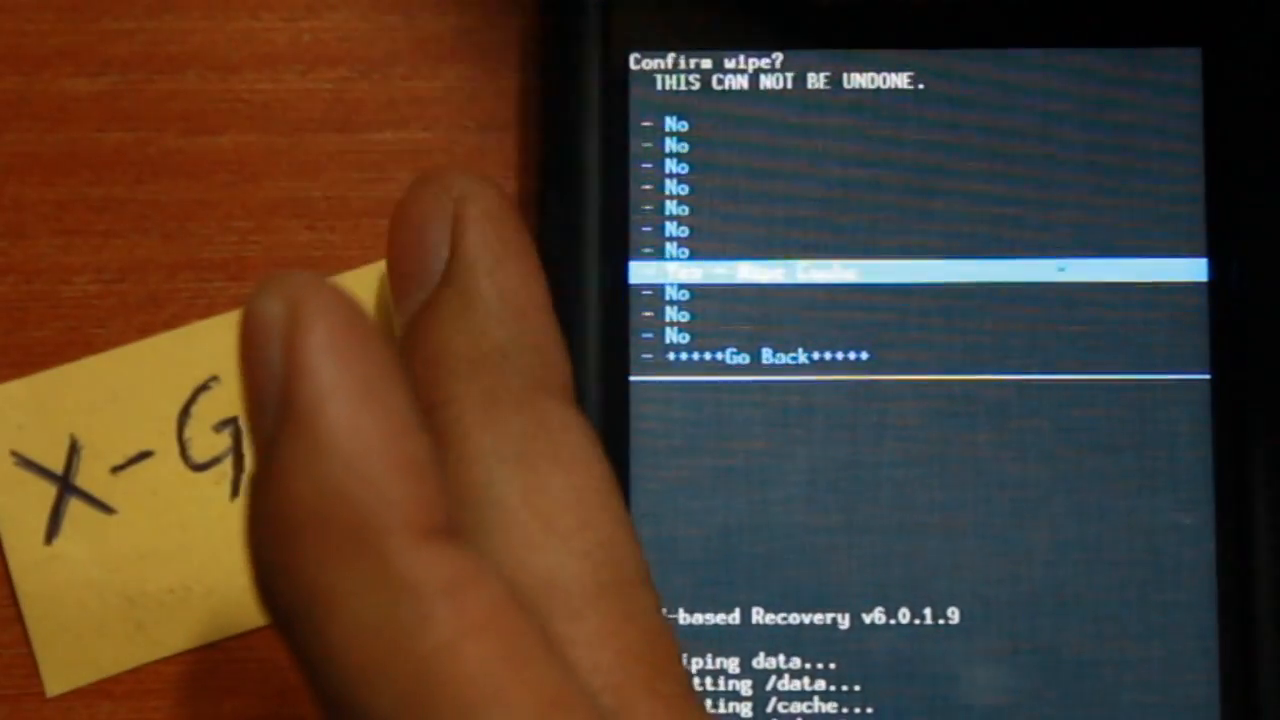